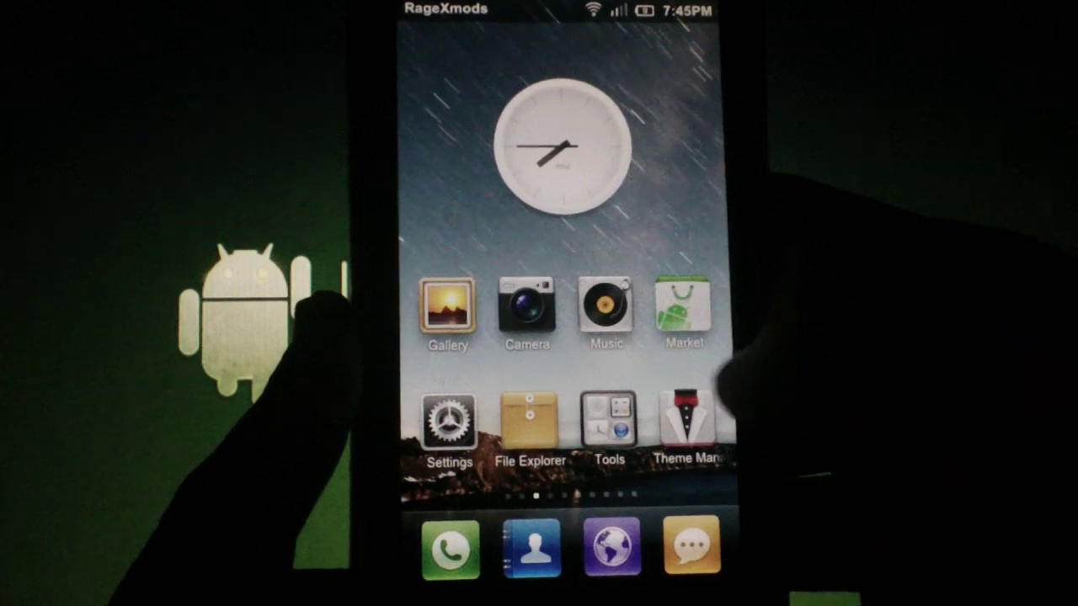
Swipe across the home screen pages showing Gallery, Camera, Music and Settings icons.
scroll(left, 3)
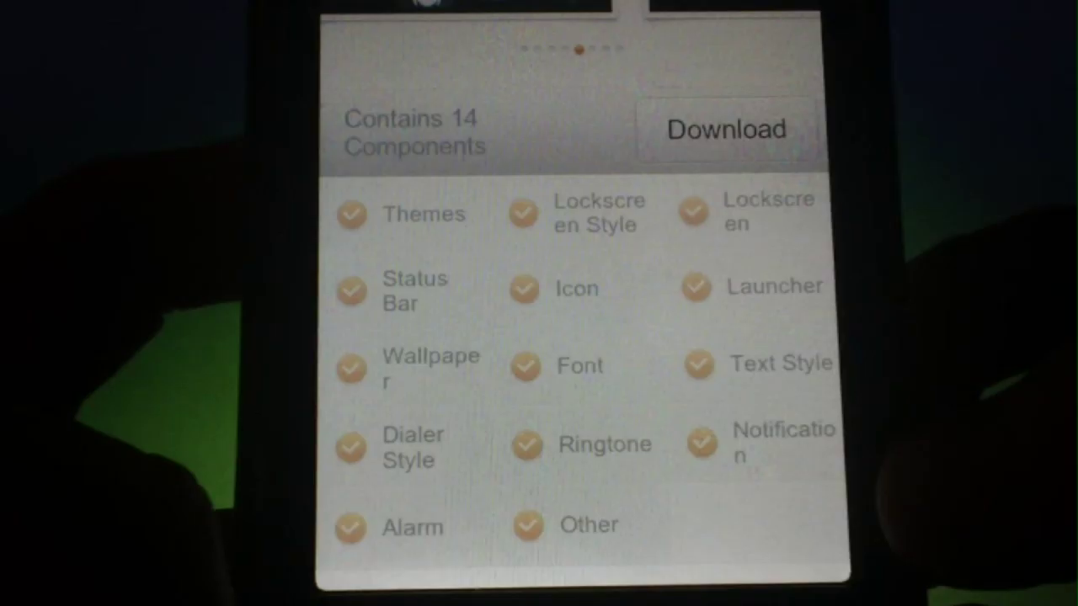
Show the theme's detail page listing its 14 components and the Download button.
click(724, 128)
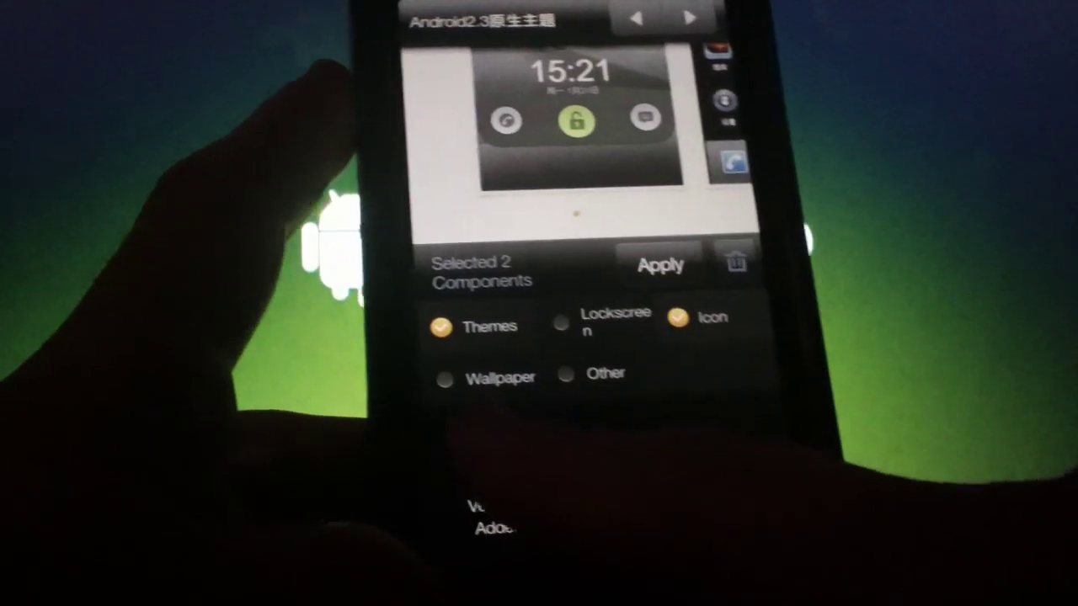
Select the Themes and Icon components of the Android2.3 theme, leaving the others unchecked.
click(438, 325)
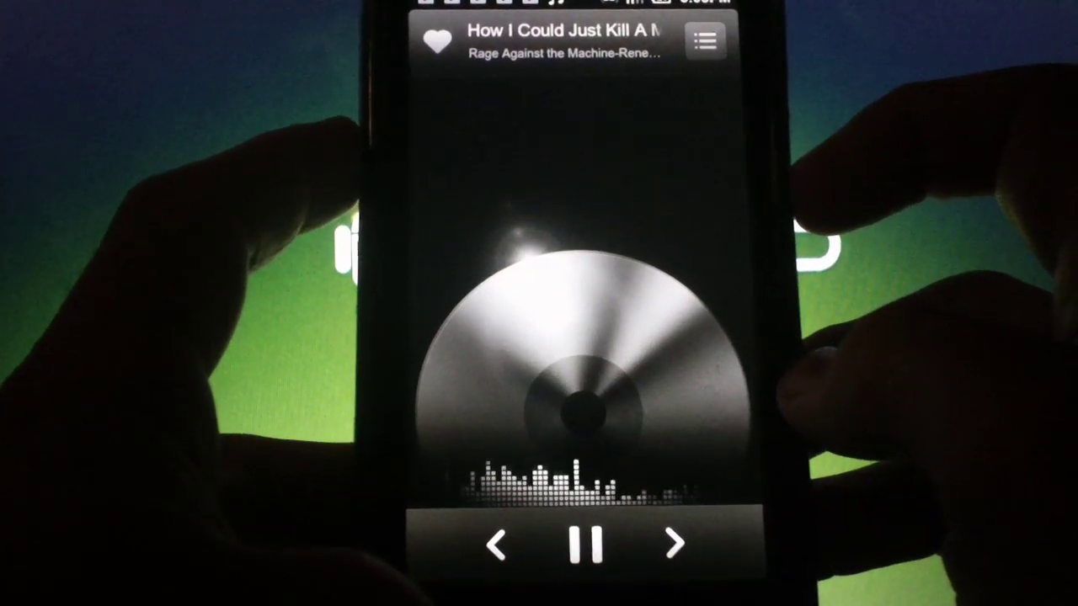
Start a Rage Against the Machine track on the music player's now-playing screen.
click(703, 44)
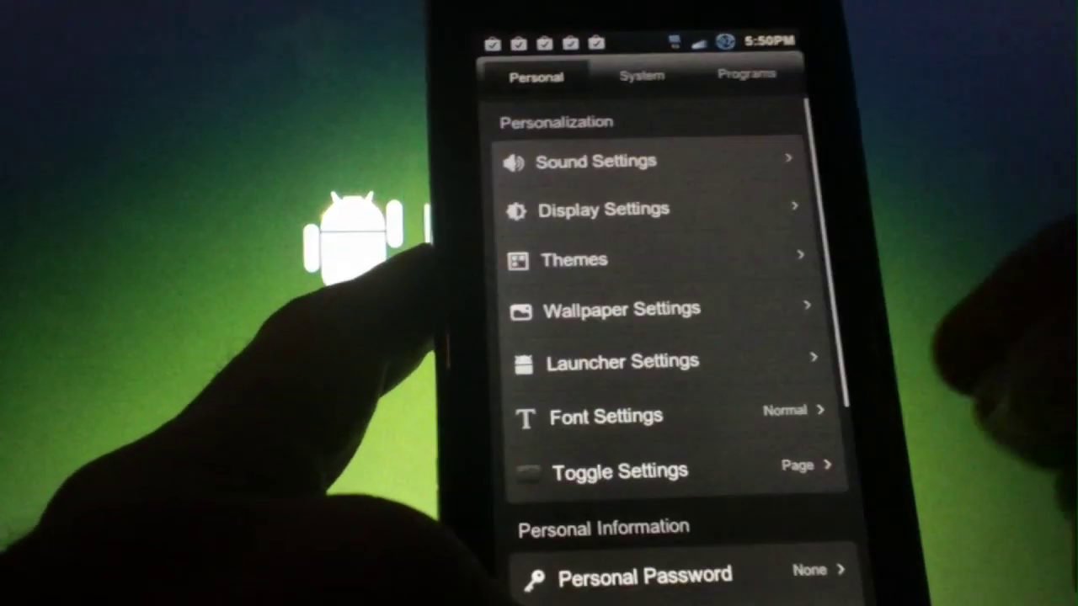
Go to Sound Settings showing silent mode off, vibration on and Pyxis ringtone.
click(596, 162)
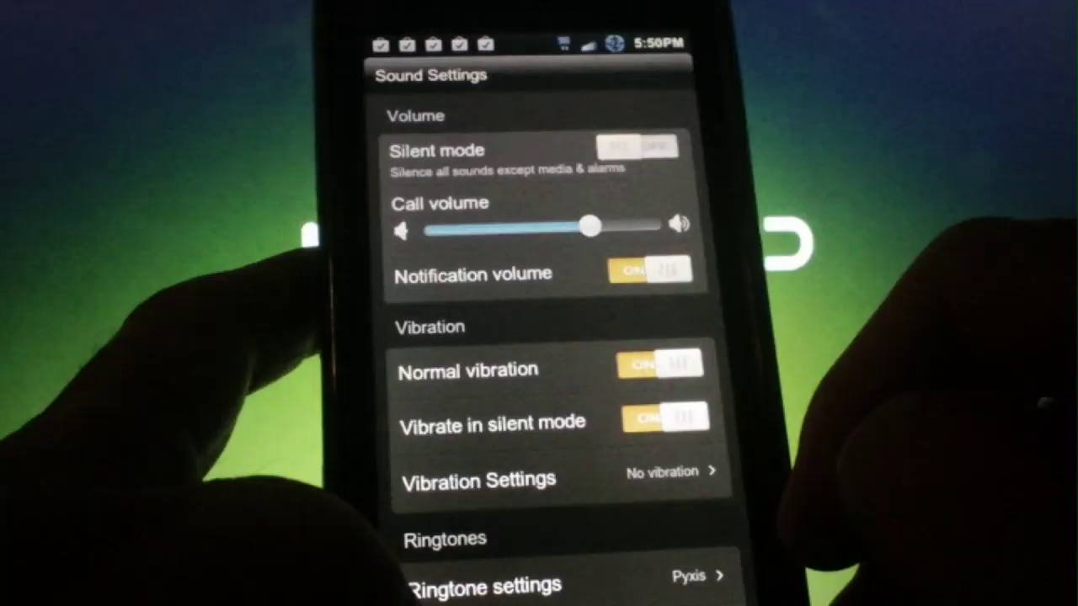